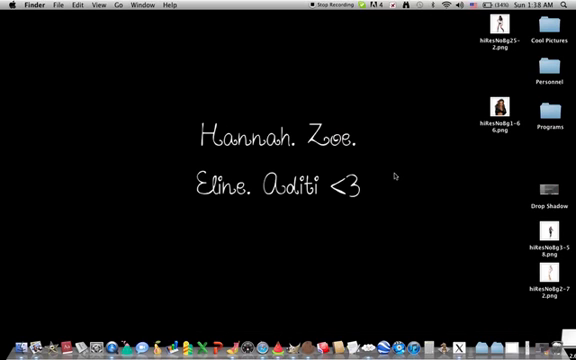
mouse_move(436, 222)
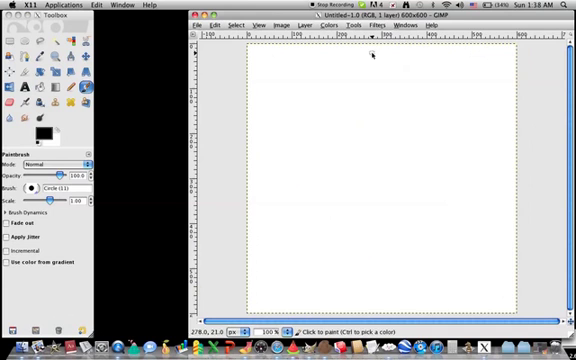
mouse_move(292, 108)
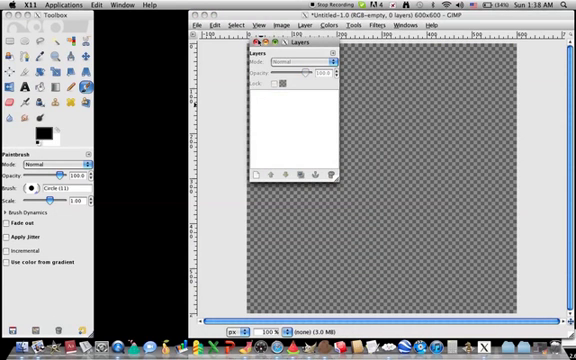
- Create a new image filled with transparency and show the Layers panel
left_click(200, 26)
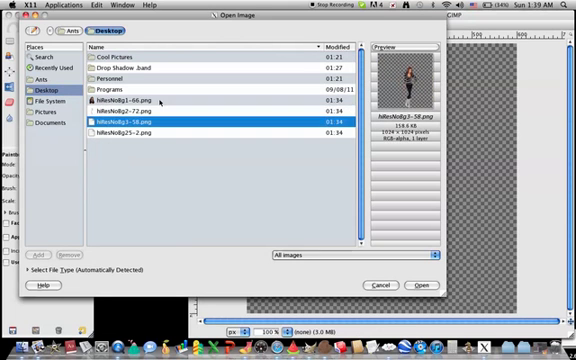
- Open the avatar PNG as a layer over the transparent background
left_click(130, 104)
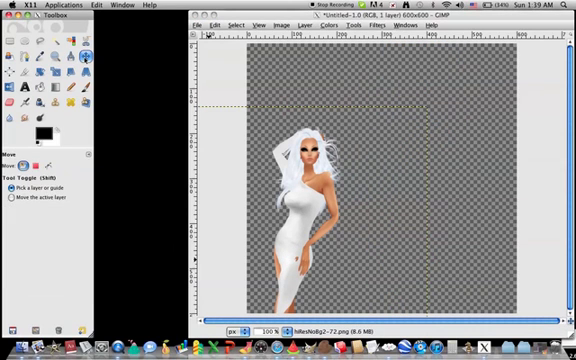
- Move the avatar layer so the full figure sits near the canvas centre
left_click_drag(290, 200, 402, 104)
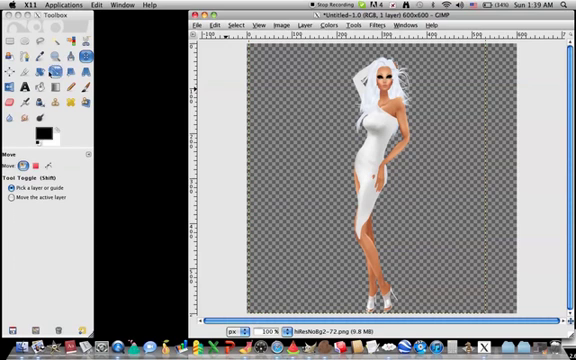
left_click(54, 64)
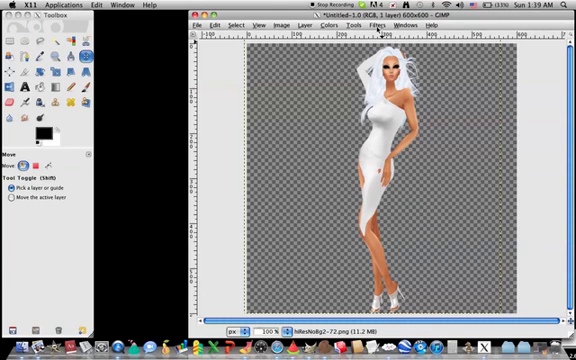
- Run Filters > Light and Shadow > Drop Shadow to put a soft shadow behind the avatar
left_click(404, 24)
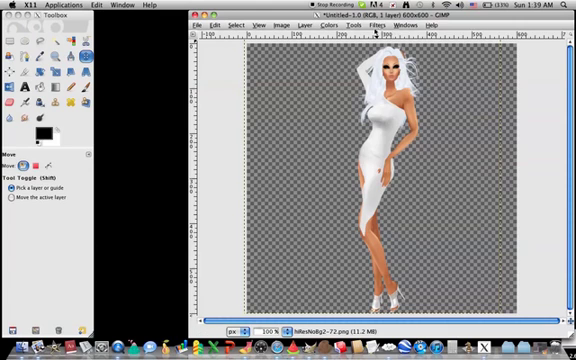
left_click(386, 26)
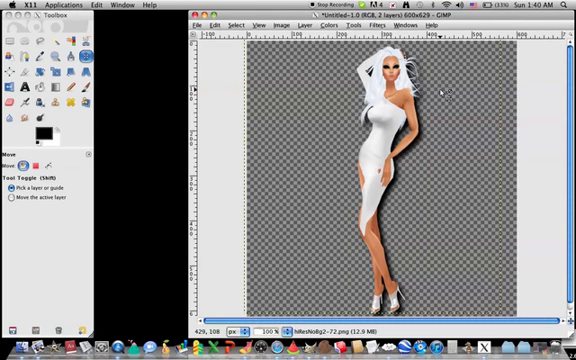
left_click(388, 24)
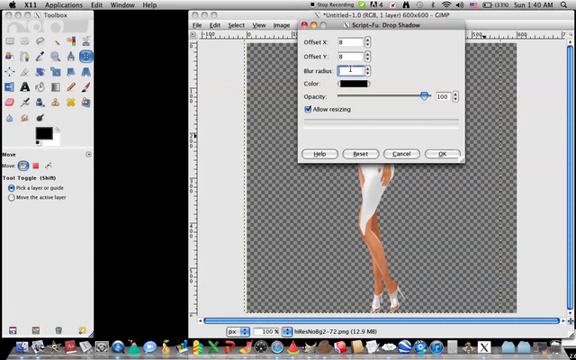
left_click(444, 154)
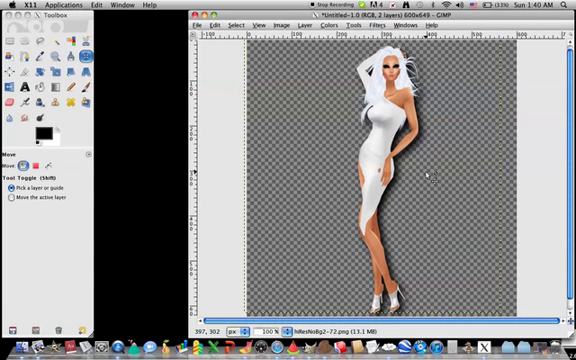
mouse_move(448, 130)
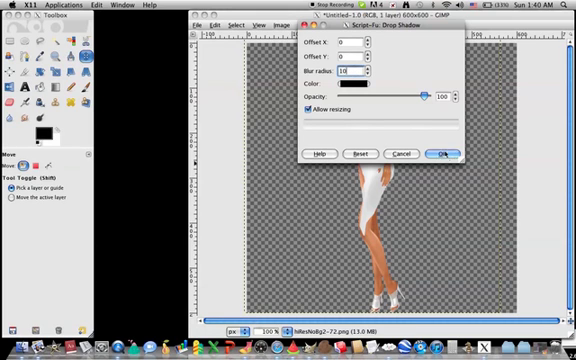
- Confirm the edited Offset X, Offset Y and Blur radius drop shadow settings
left_click(440, 152)
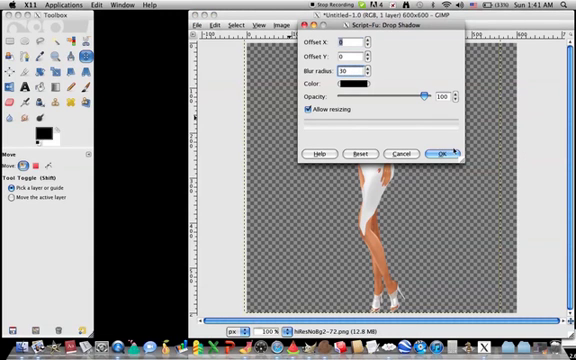
left_click(440, 152)
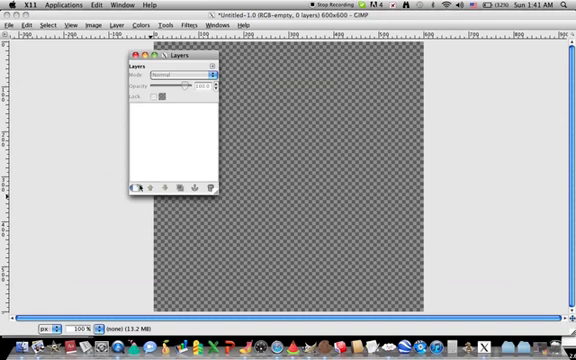
- Add a new layer filled with White to the empty transparent image
left_click(138, 188)
type("Ba")
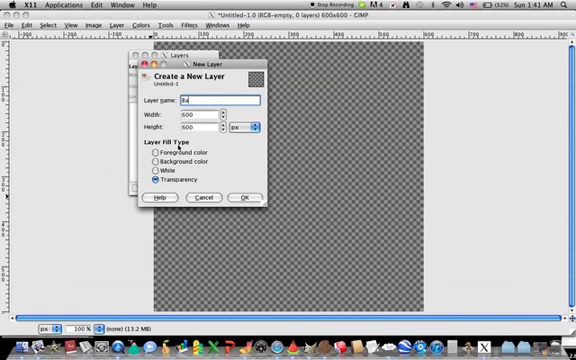
left_click(244, 198)
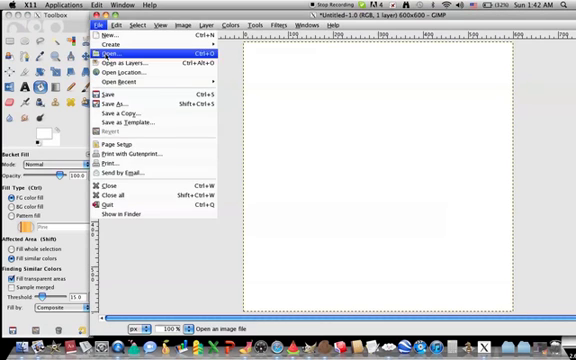
- Paste the copied avatar onto the white canvas and anchor it to the layer
left_click(104, 44)
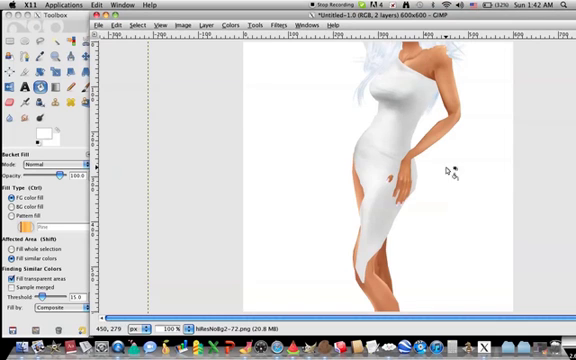
mouse_move(418, 152)
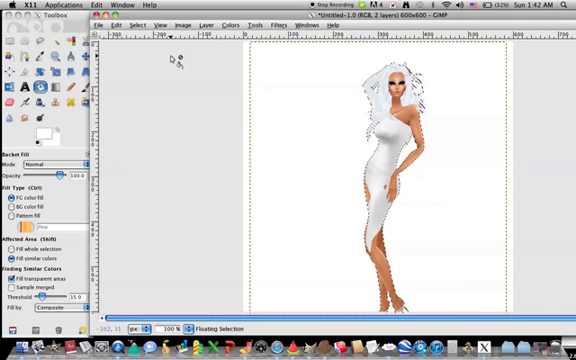
left_click(140, 26)
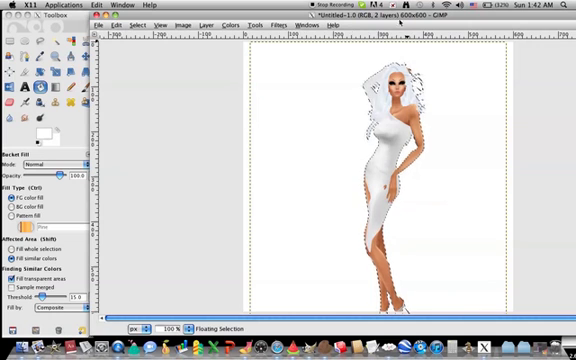
left_click(290, 26)
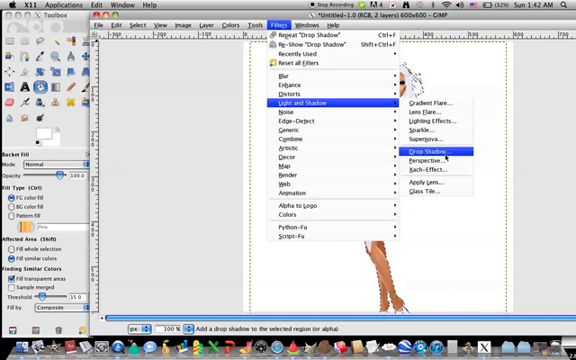
- Apply a black Drop Shadow to the figure, producing a black silhouette
left_click(416, 146)
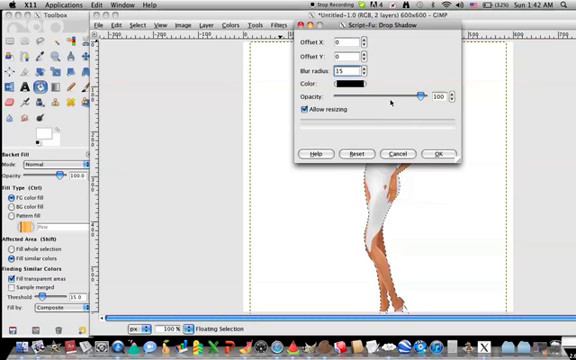
left_click(434, 152)
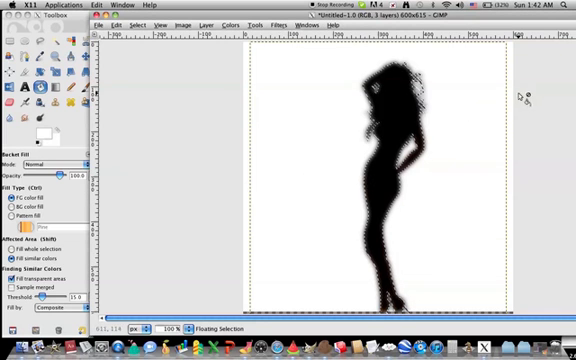
mouse_move(504, 148)
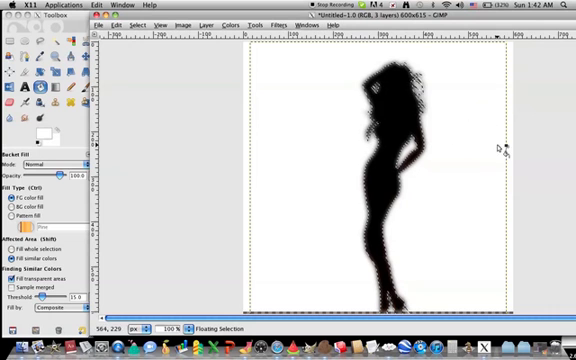
mouse_move(430, 168)
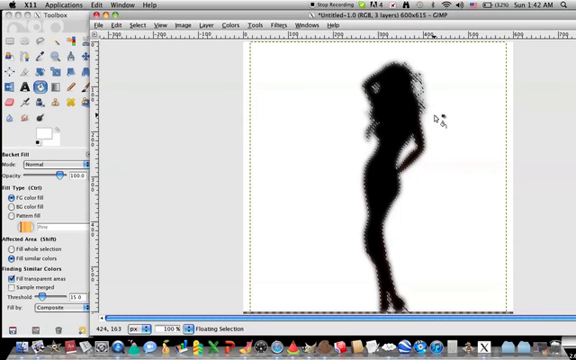
mouse_move(320, 244)
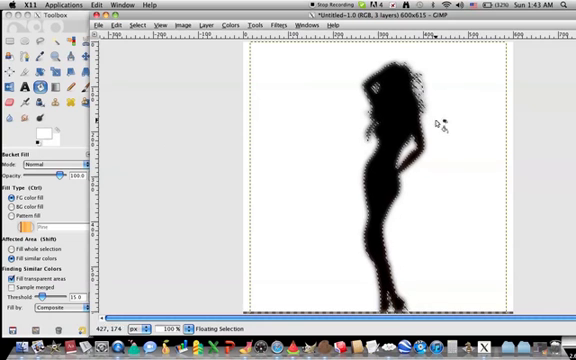
mouse_move(316, 84)
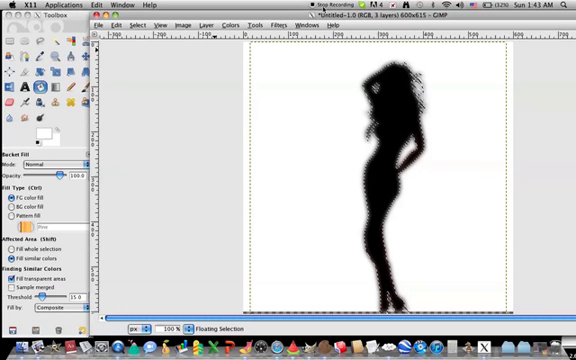
mouse_move(308, 98)
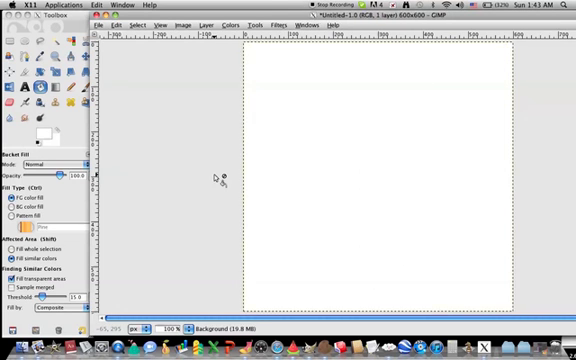
mouse_move(208, 132)
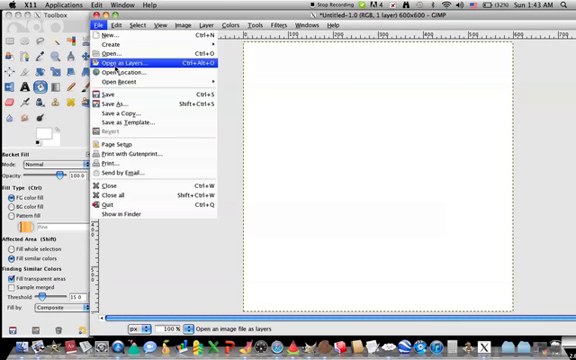
- Reopen the avatar PNG as a layer on white, keeping its ICC colour profile
left_click(122, 64)
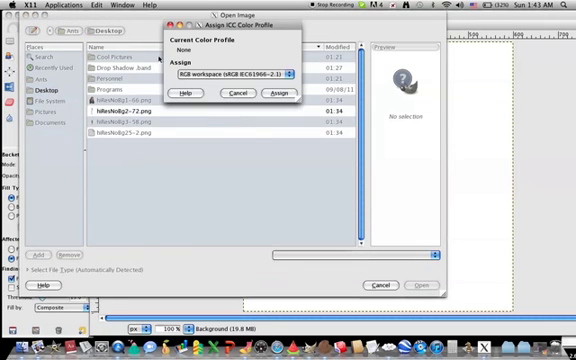
left_click(272, 92)
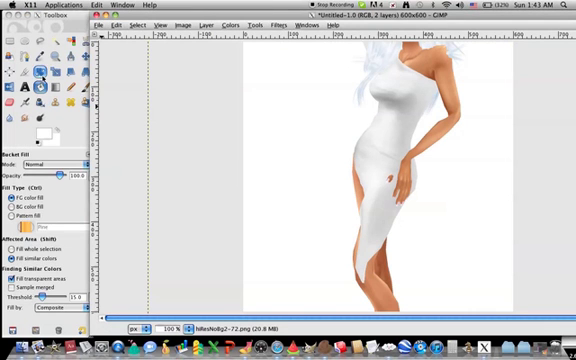
left_click(40, 56)
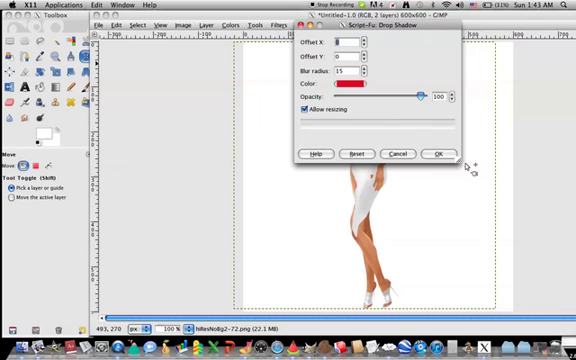
- Apply a red Drop Shadow with adjusted opacity, giving the figure a reddish-pink glow
left_click_drag(424, 96, 410, 96)
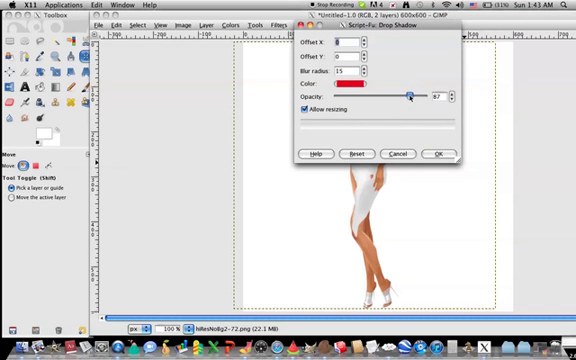
left_click_drag(410, 96, 388, 96)
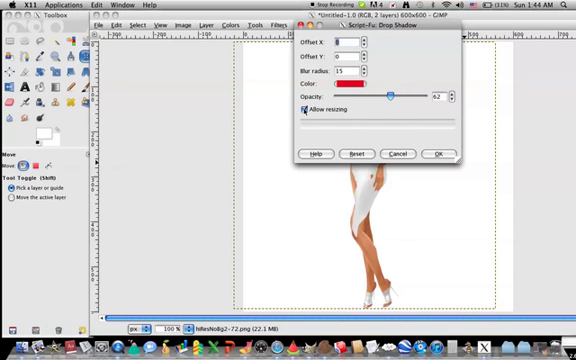
left_click(436, 154)
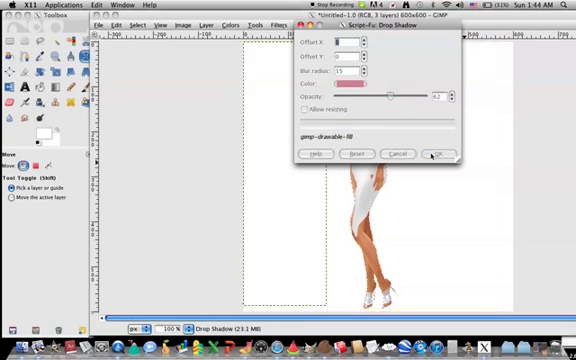
left_click(434, 154)
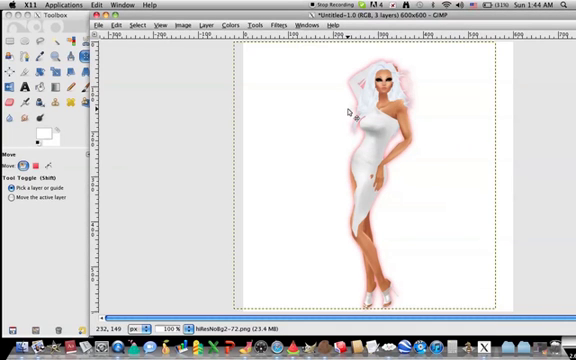
mouse_move(348, 104)
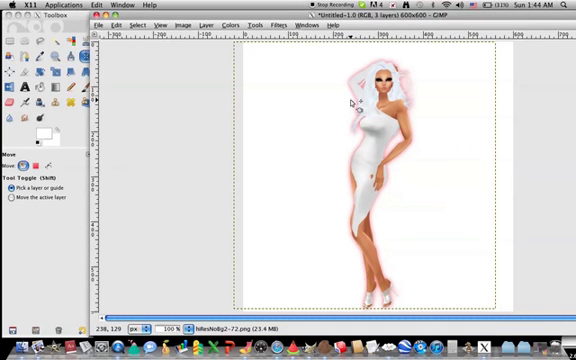